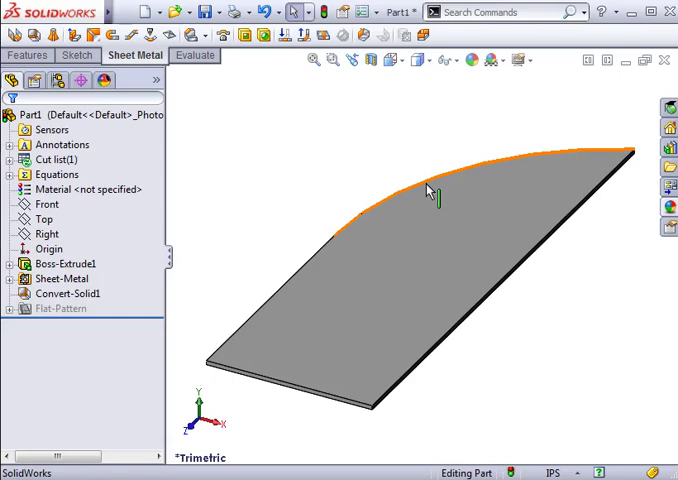
{"action": "mouse_move", "coordinate": [428, 190]}
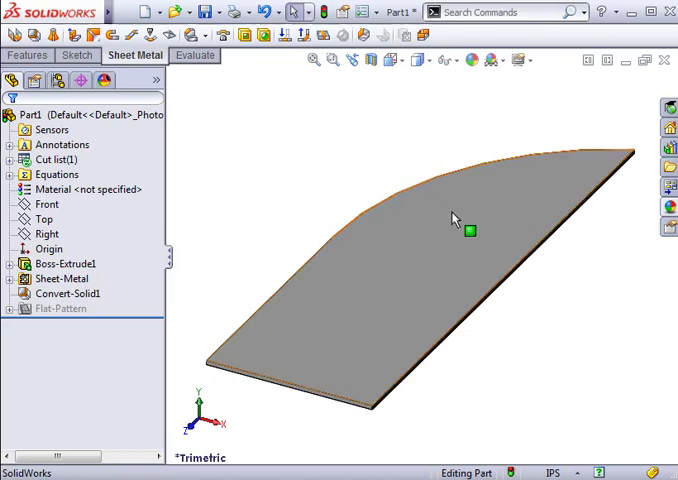
{"action": "mouse_move", "coordinate": [378, 250]}
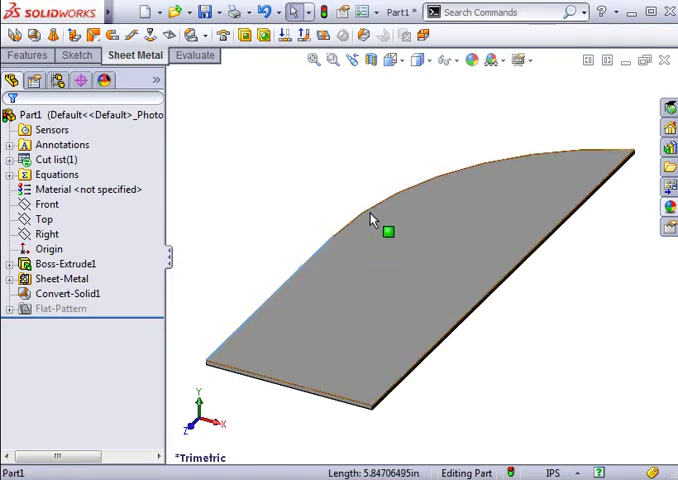
Step: Start an Edge Flange on the plate's curved top edge
{"action": "left_click", "coordinate": [388, 231]}
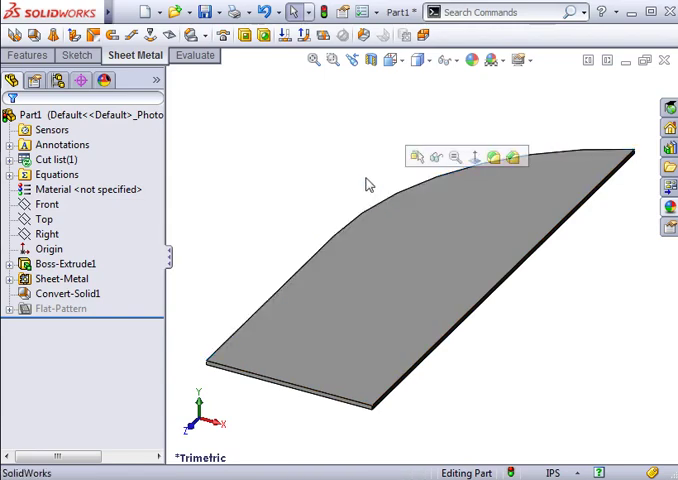
{"action": "mouse_move", "coordinate": [362, 175]}
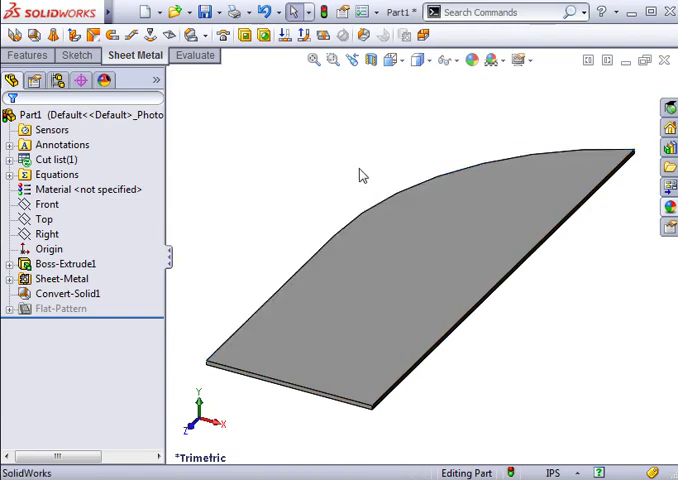
{"action": "left_click", "coordinate": [77, 35]}
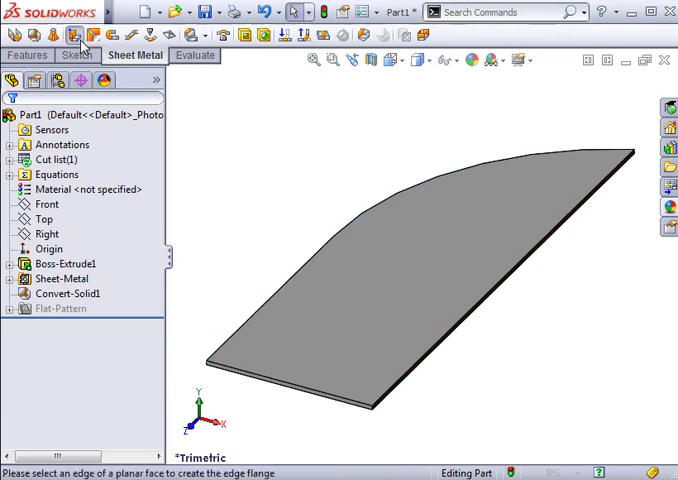
{"action": "left_click", "coordinate": [76, 34]}
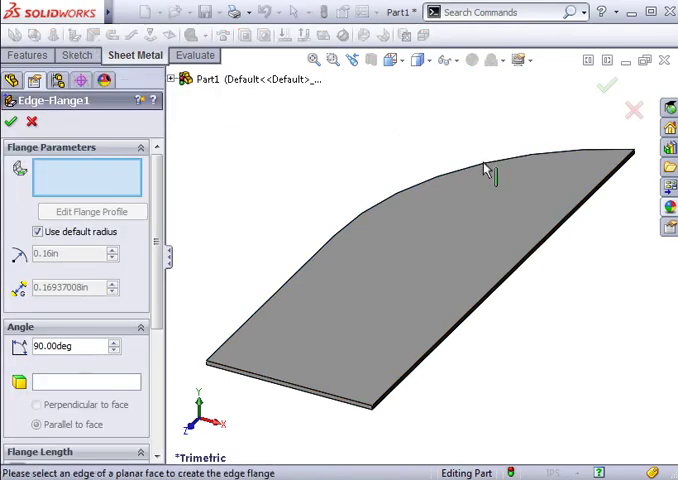
{"action": "left_click", "coordinate": [490, 175]}
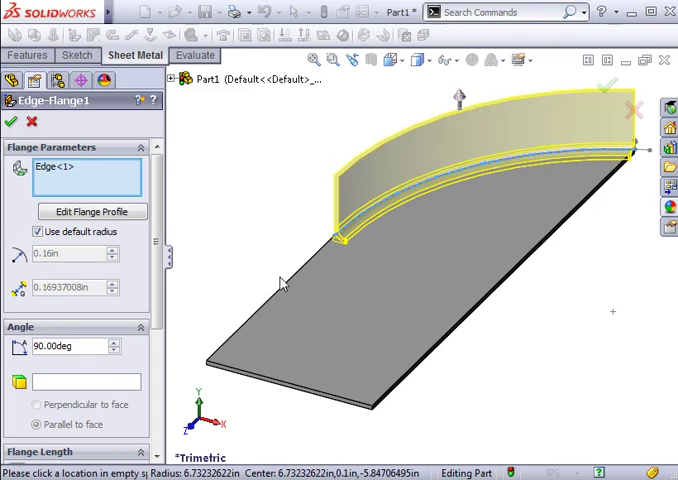
Step: Add the adjoining straight left edge as Edge<2> of the flange
{"action": "left_click", "coordinate": [290, 290]}
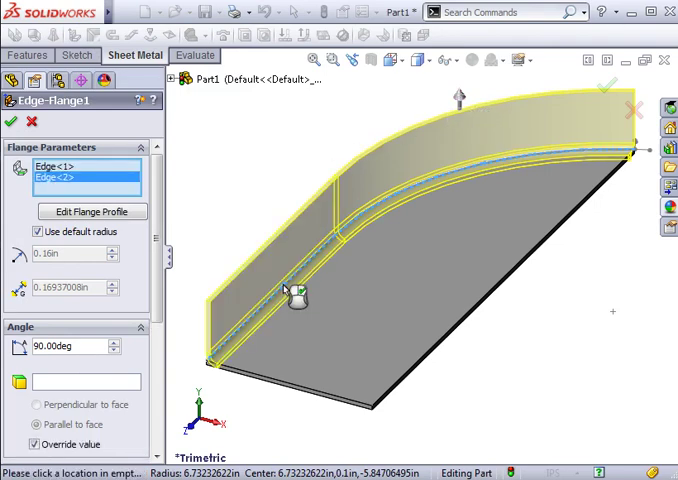
{"action": "mouse_move", "coordinate": [248, 252]}
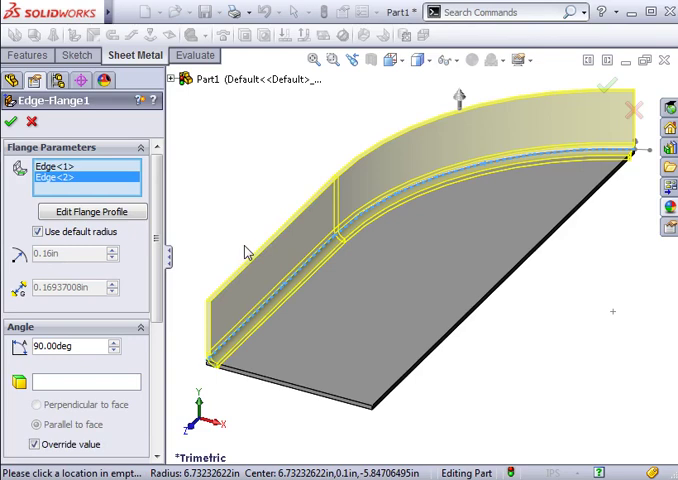
{"action": "mouse_move", "coordinate": [203, 276]}
{"action": "type", "text": "60"}
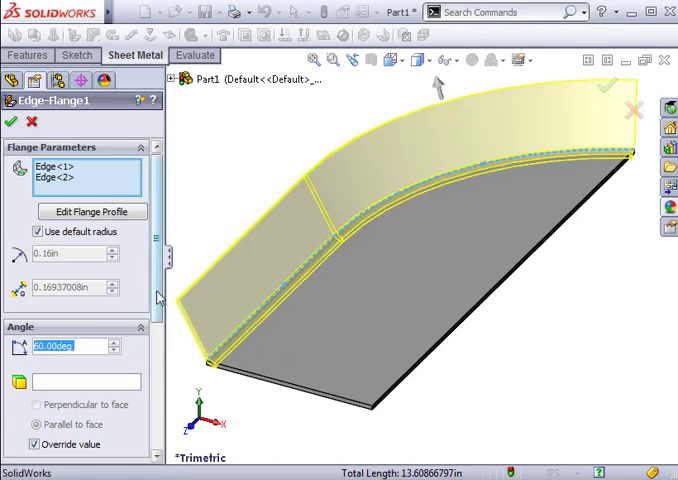
{"action": "scroll", "scroll_direction": "down", "scroll_amount": 3}
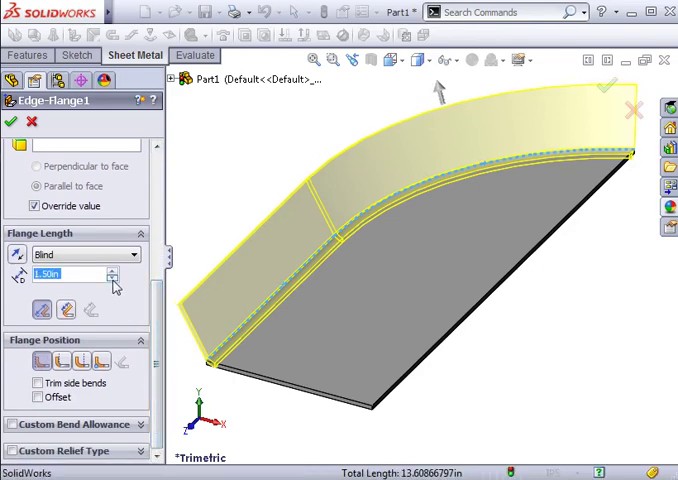
Step: Reduce the Blind flange length to 1.30 in
{"action": "left_click", "coordinate": [113, 278]}
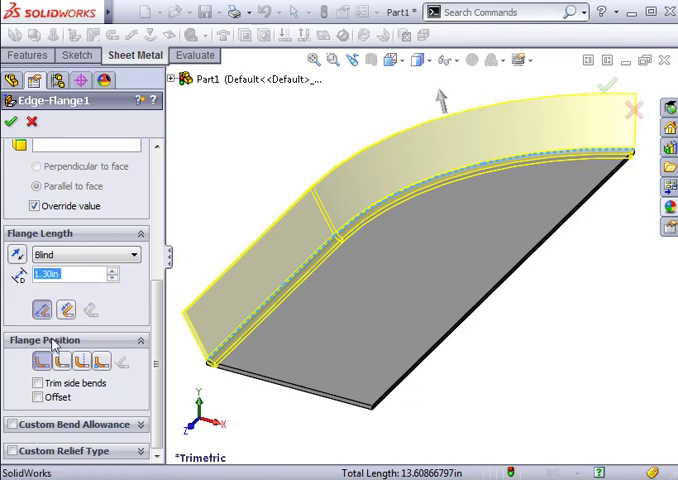
{"action": "mouse_move", "coordinate": [40, 362]}
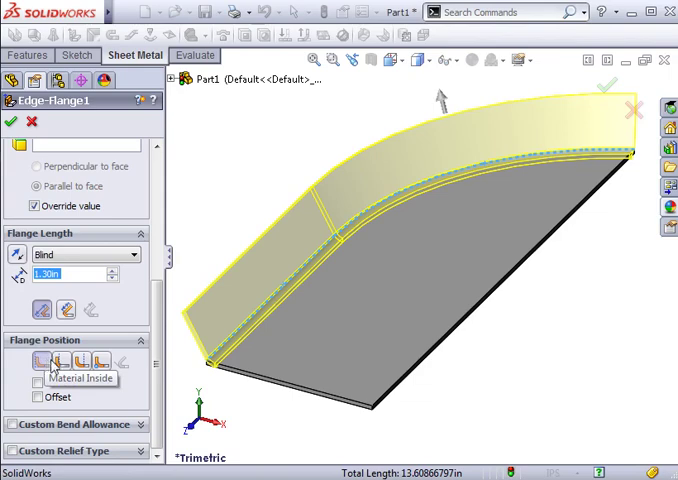
Step: Set Material Outside and No Relief, then confirm Edge-Flange1
{"action": "left_click", "coordinate": [62, 362]}
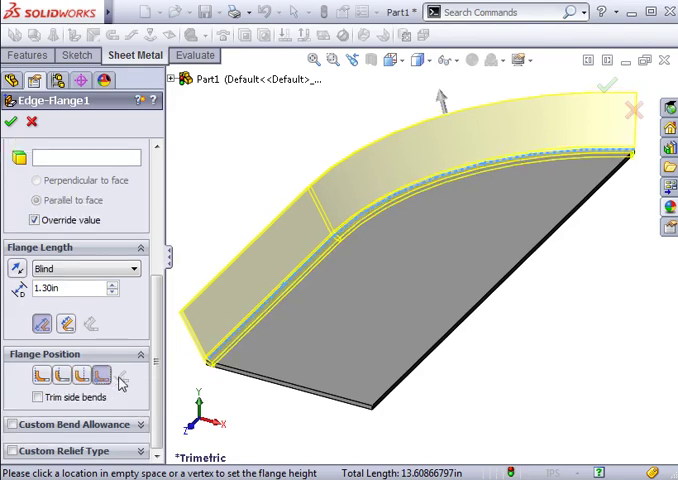
{"action": "mouse_move", "coordinate": [122, 378]}
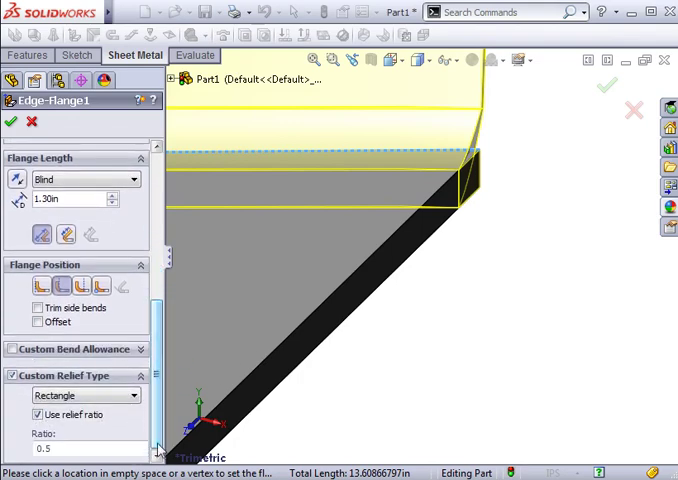
{"action": "left_click", "coordinate": [133, 395]}
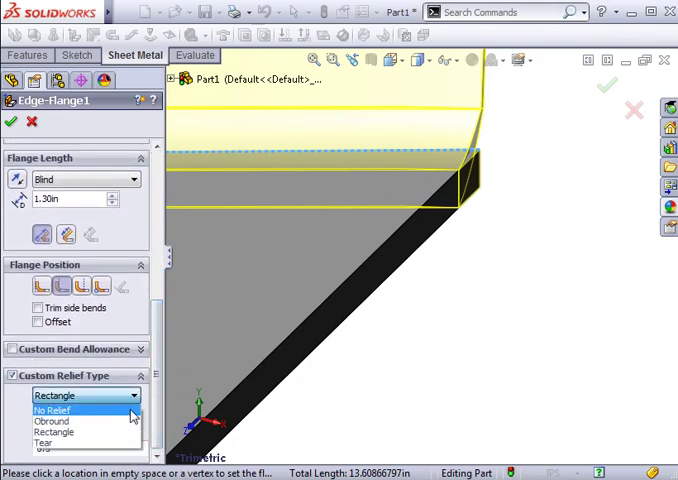
{"action": "left_click", "coordinate": [52, 410]}
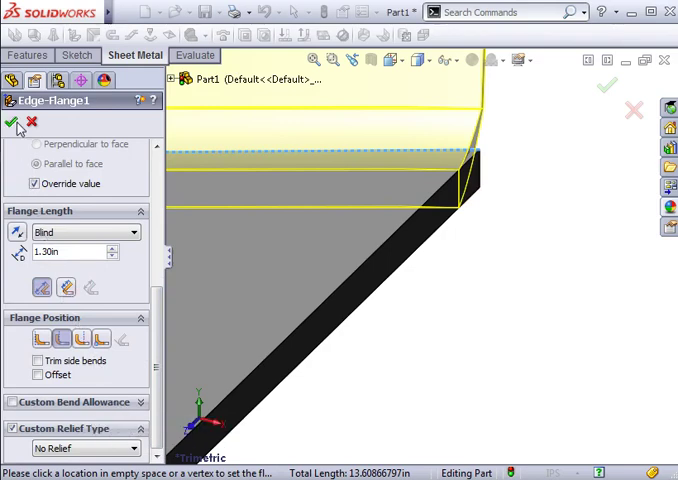
{"action": "left_click", "coordinate": [17, 123]}
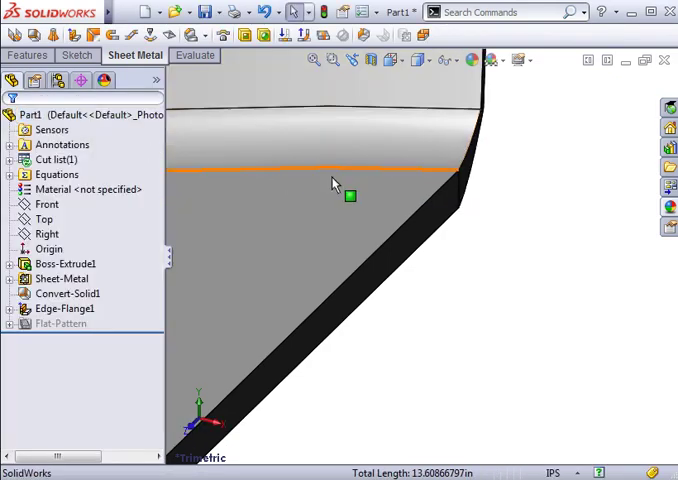